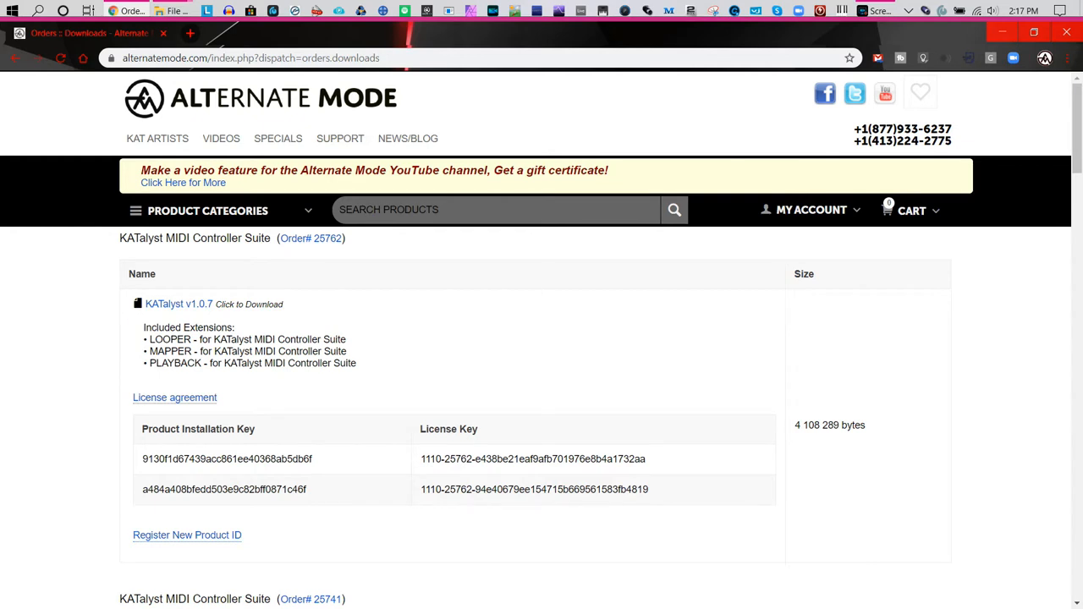
pyautogui.moveTo(507, 266)
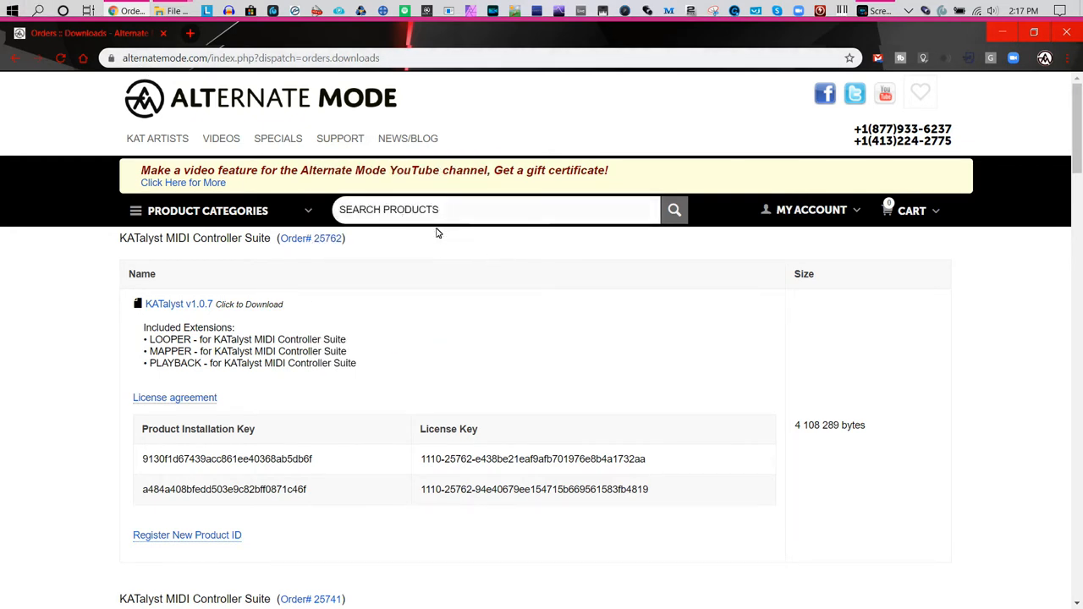
# Step: Search the site for KATALYST and scroll the KATalyst MIDI Controller Suite product page
pyautogui.write('KATALYST')
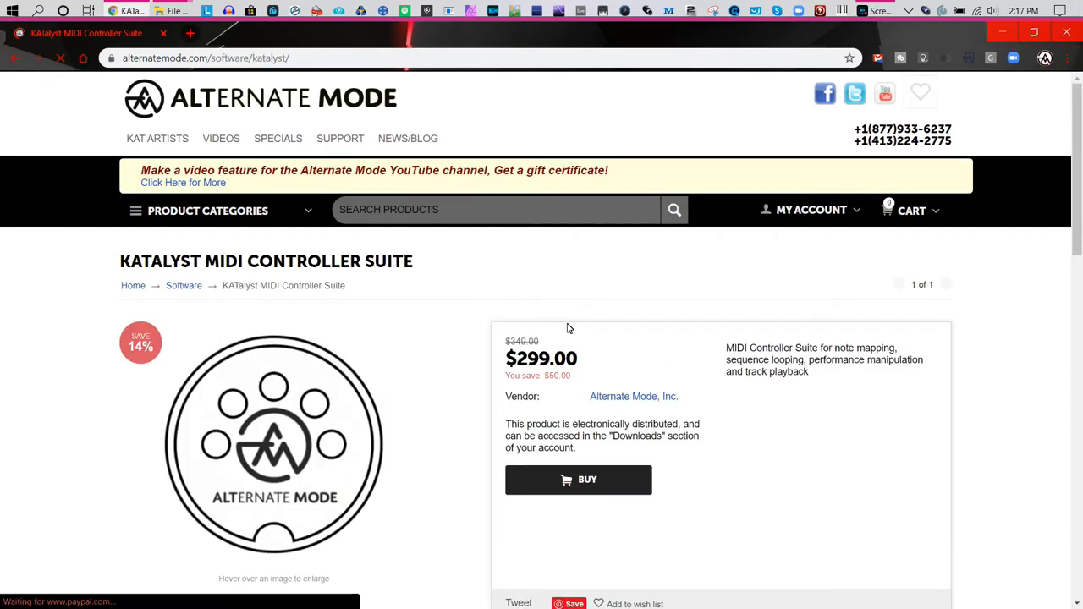
pyautogui.scroll(-3)
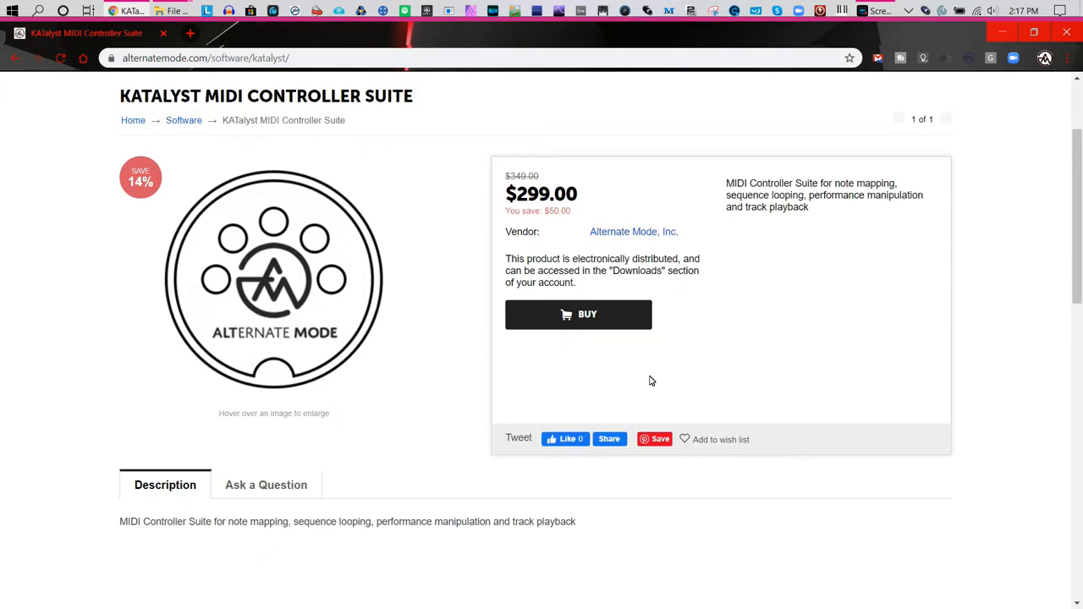
pyautogui.moveTo(653, 379)
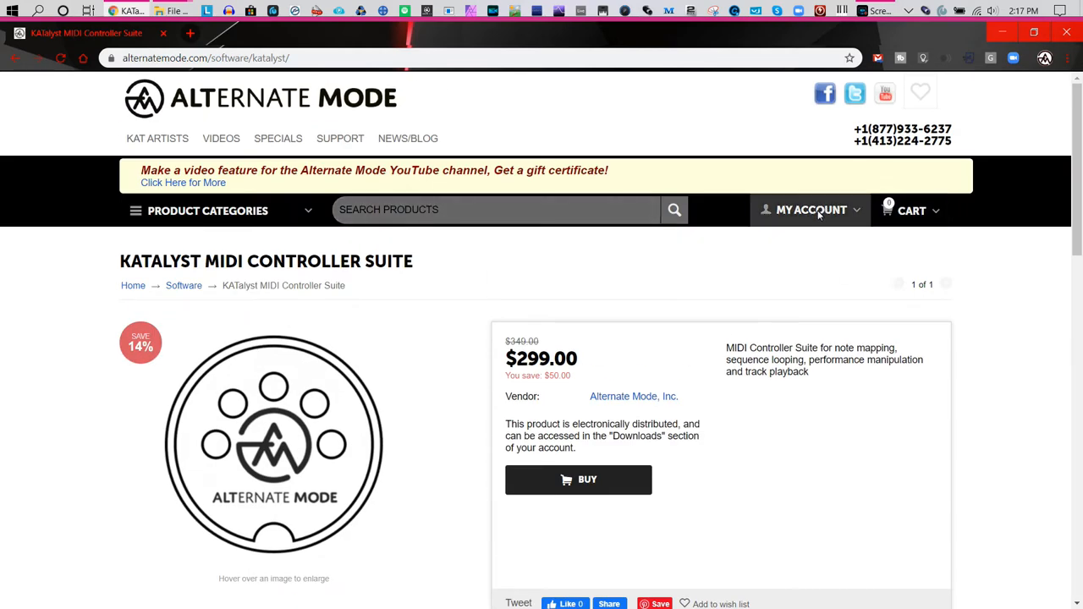
# Step: Go to Downloads from the My Account dropdown
pyautogui.click(810, 210)
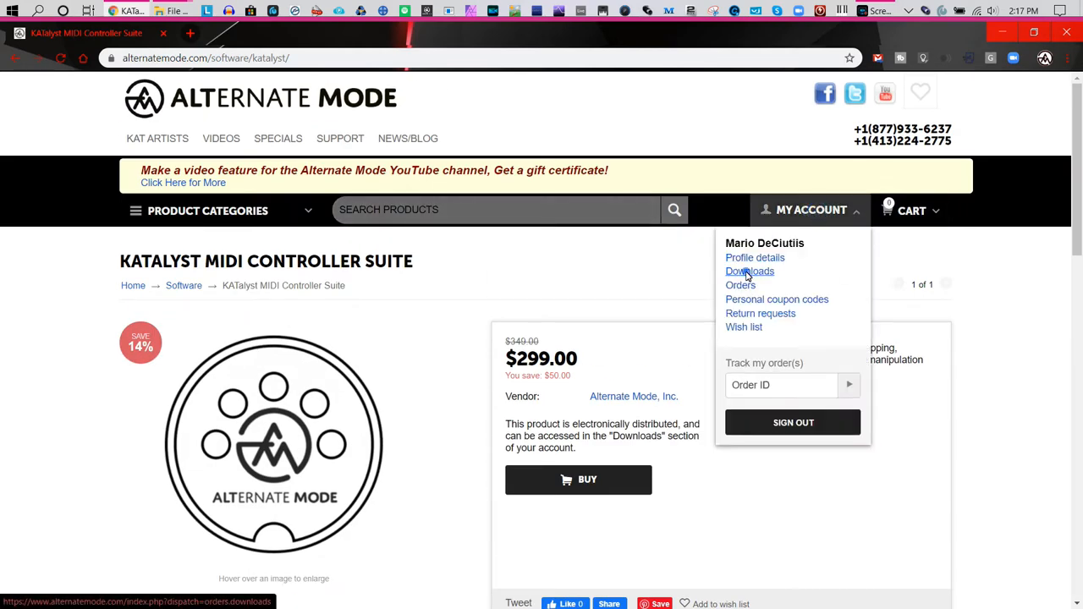
pyautogui.click(750, 271)
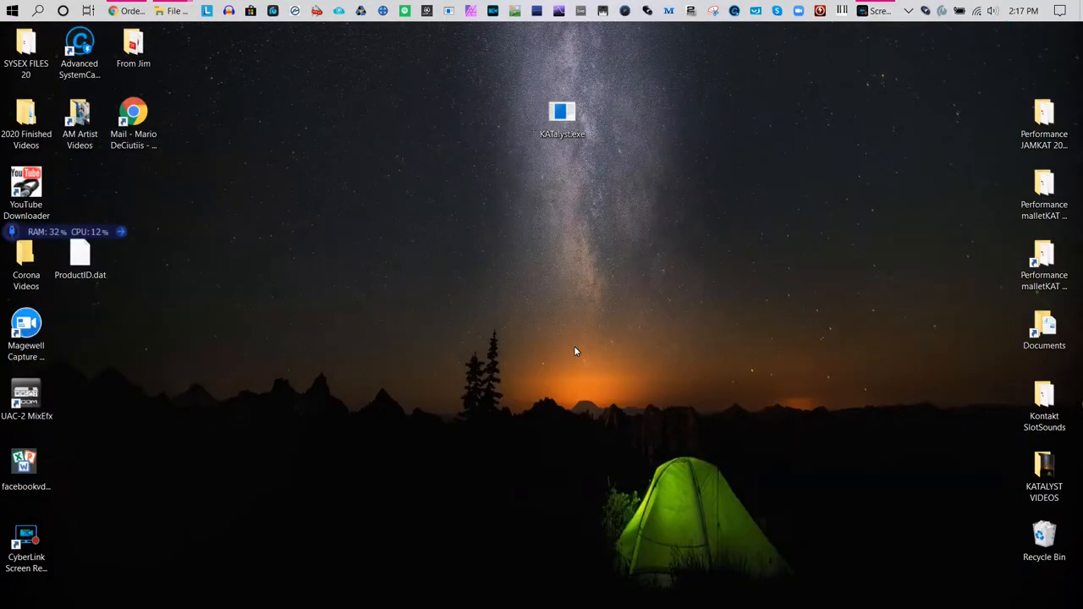
pyautogui.moveTo(847, 246)
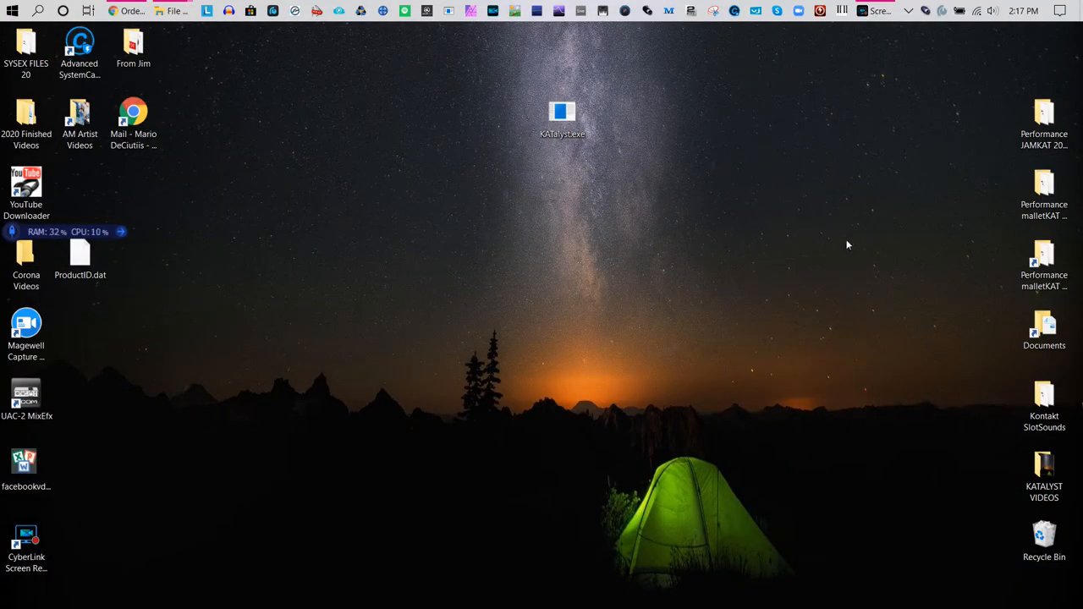
# Step: Select the KATalyst.exe installer icon on the desktop
pyautogui.click(563, 119)
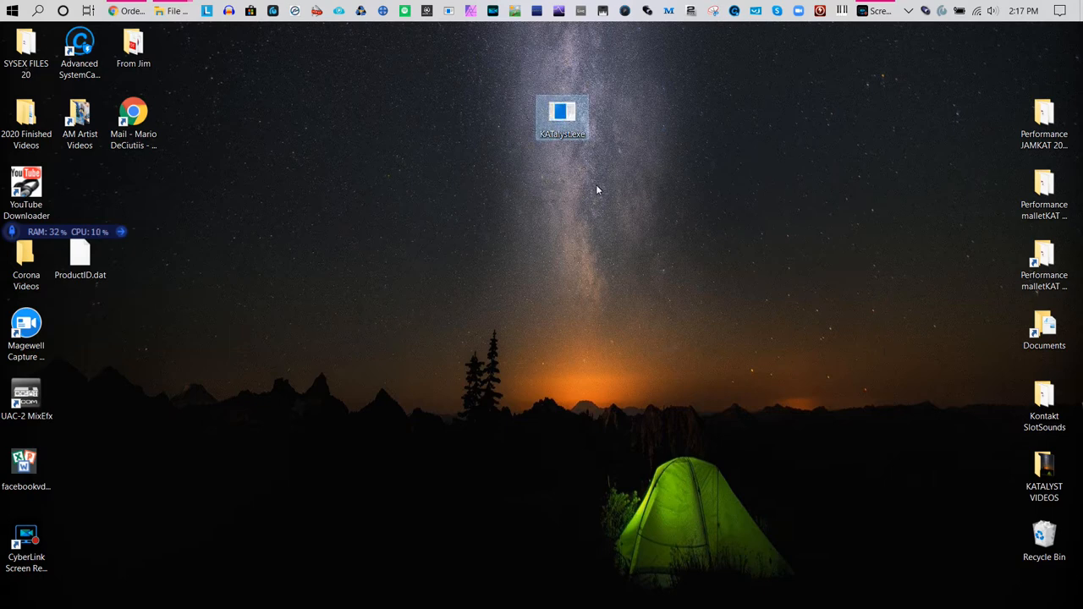
pyautogui.moveTo(582, 104)
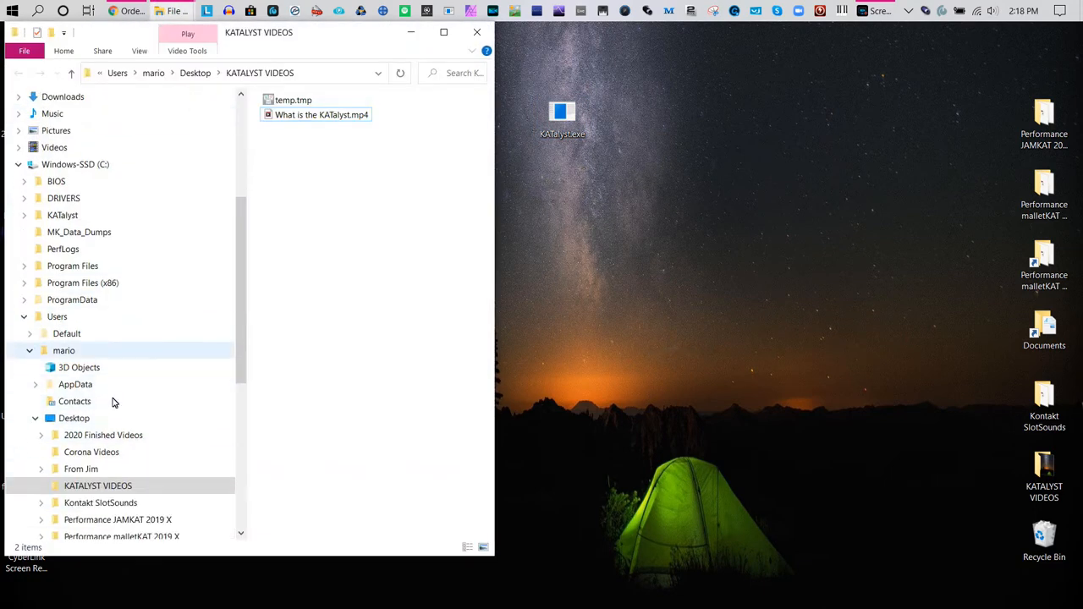
# Step: Open the USER folder inside C:\KATalyst
pyautogui.scroll(-3)
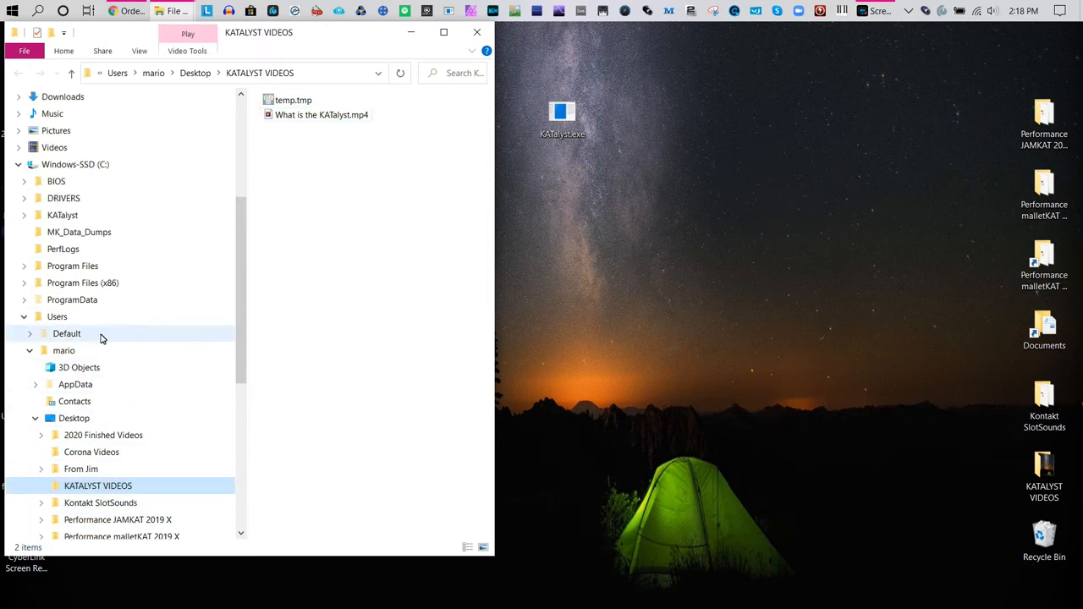
pyautogui.click(62, 215)
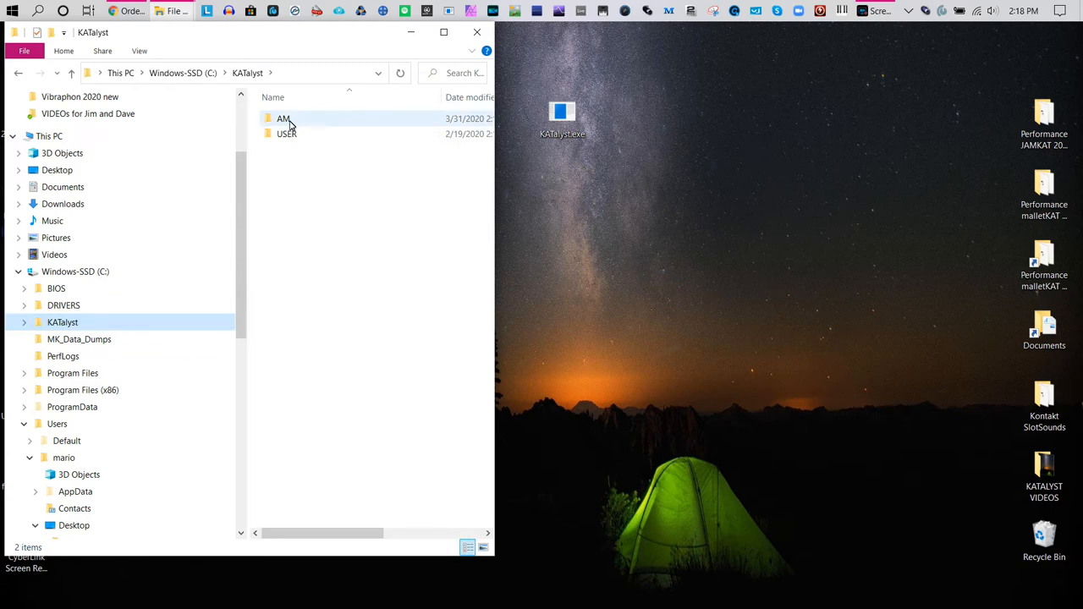
pyautogui.click(287, 134)
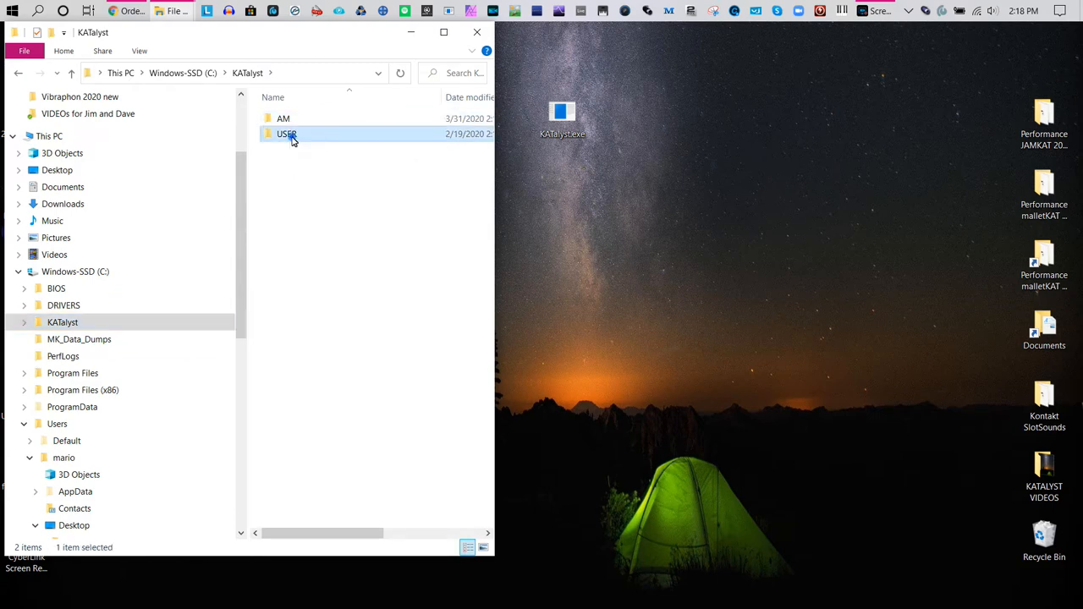
pyautogui.doubleClick(288, 134)
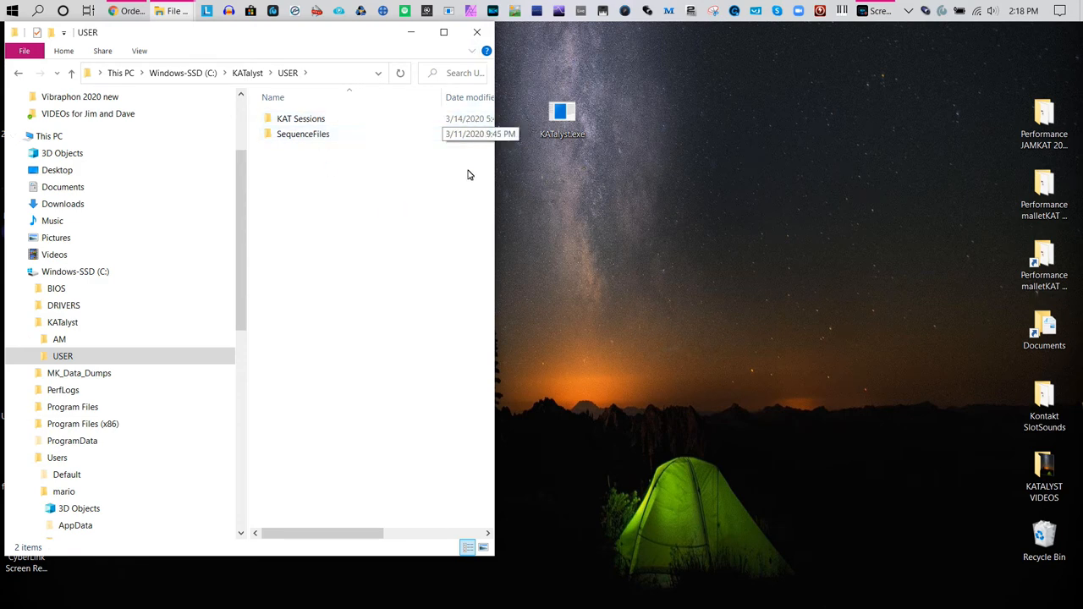
# Step: Open the SequenceFiles folder, then close File Explorer
pyautogui.click(303, 133)
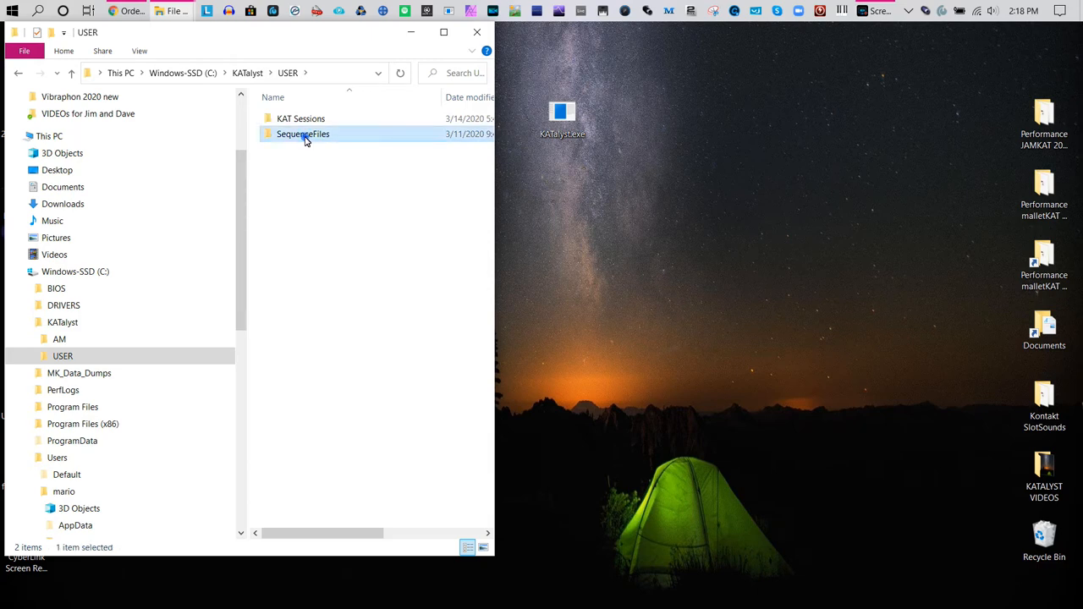
pyautogui.doubleClick(302, 134)
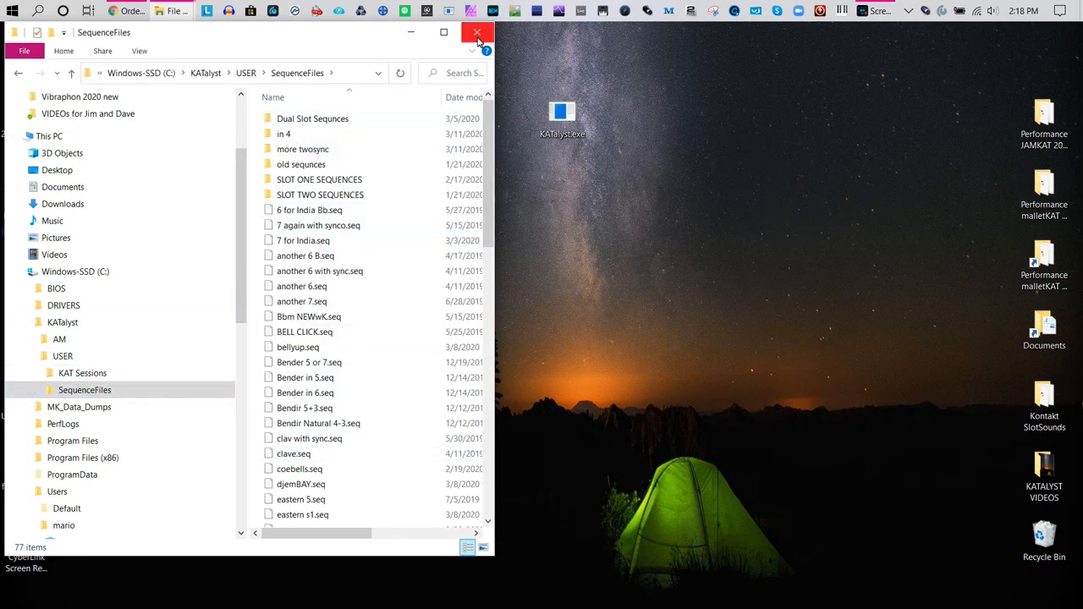
pyautogui.click(477, 32)
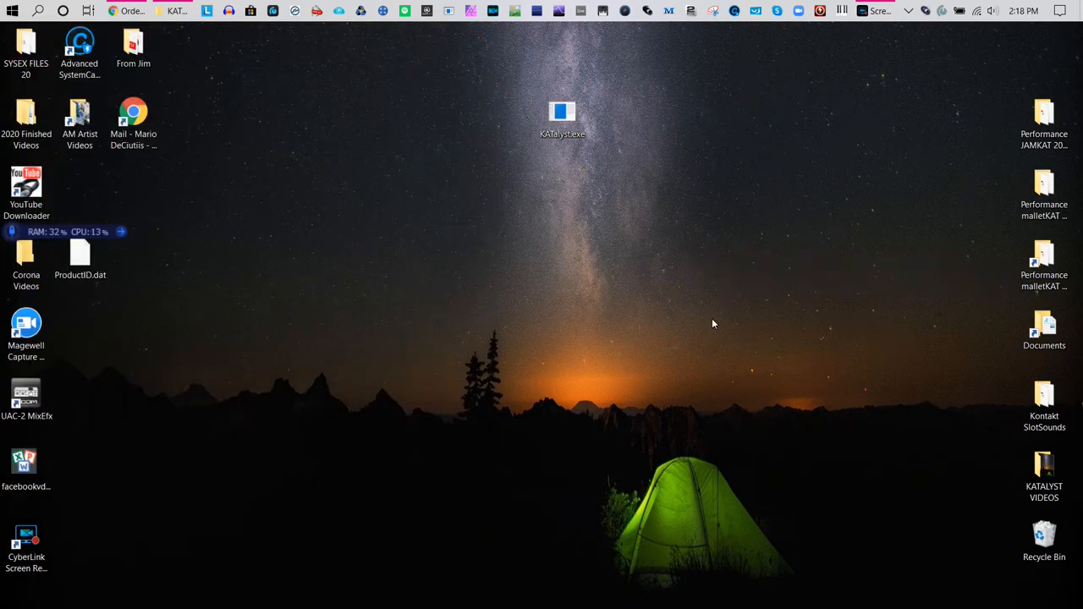
# Step: Launch KATalyst.exe and copy the Product ID from the Software Registration prompt
pyautogui.doubleClick(562, 118)
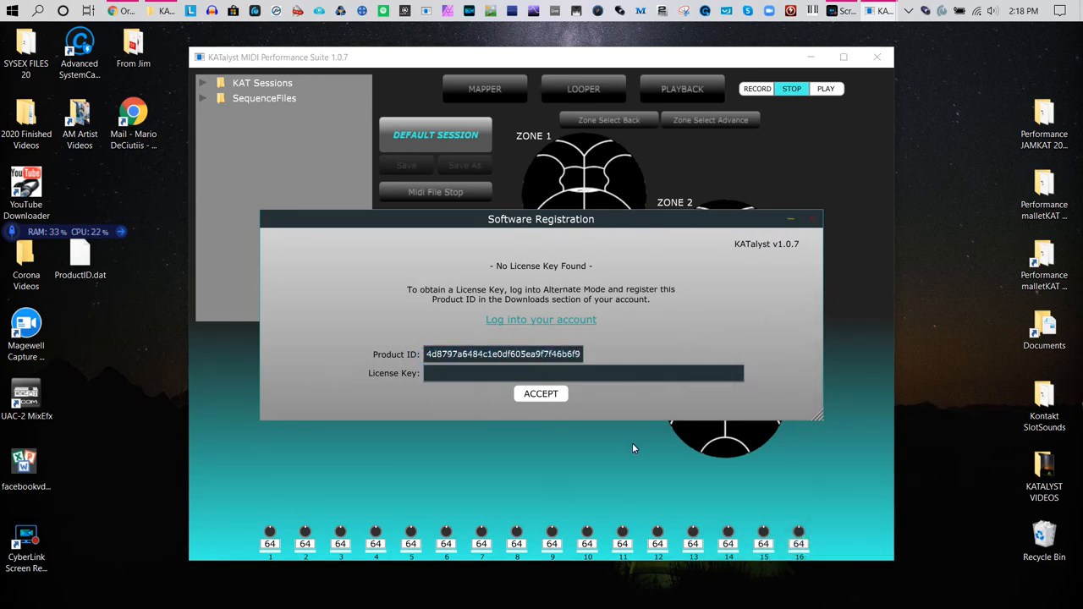
pyautogui.moveTo(540, 328)
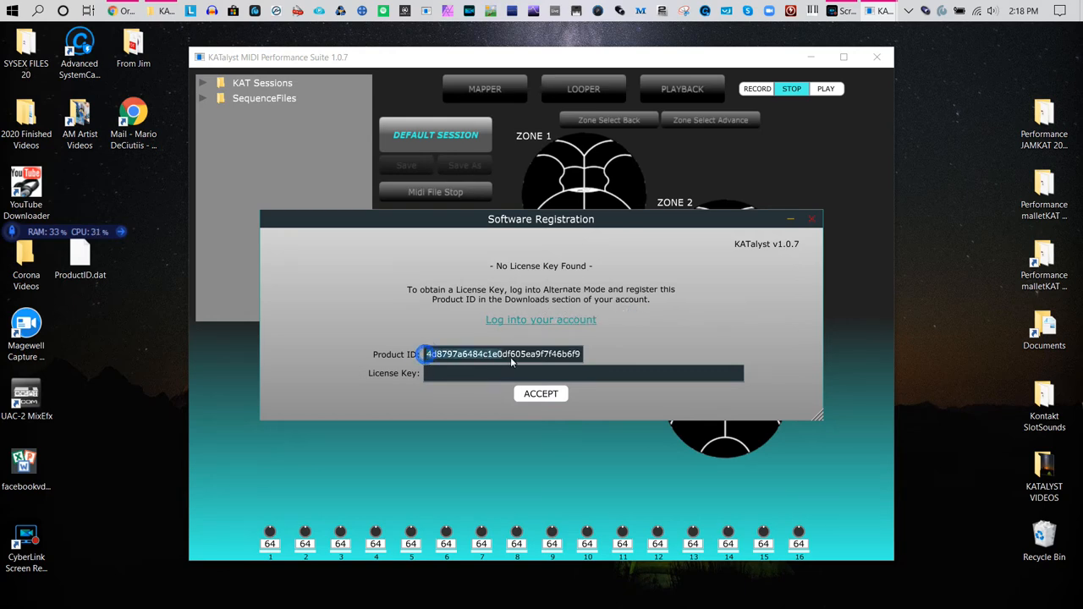
pyautogui.rightClick(504, 354)
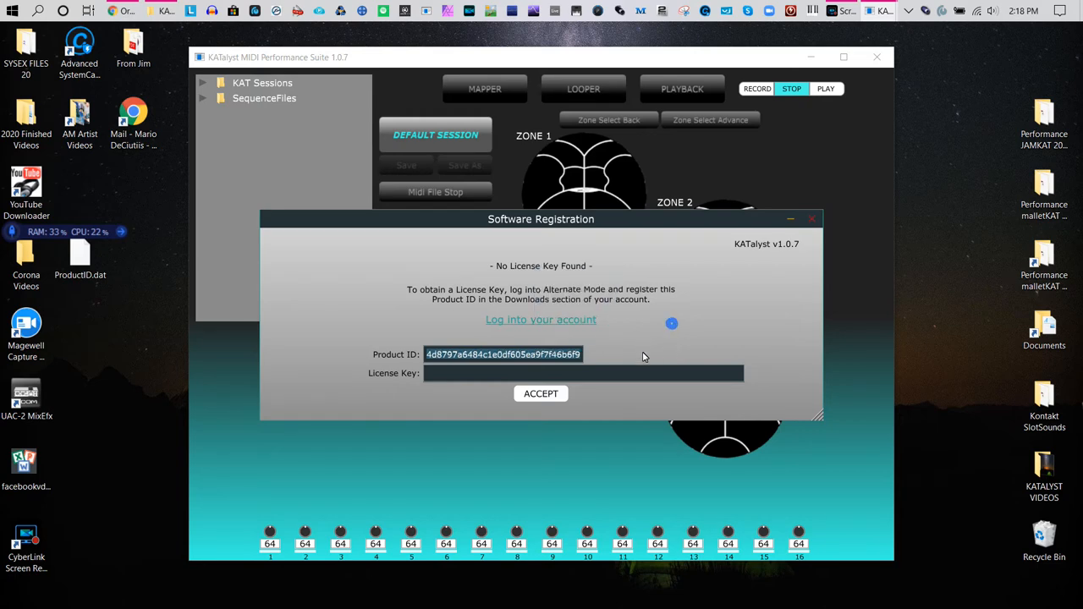
pyautogui.click(540, 319)
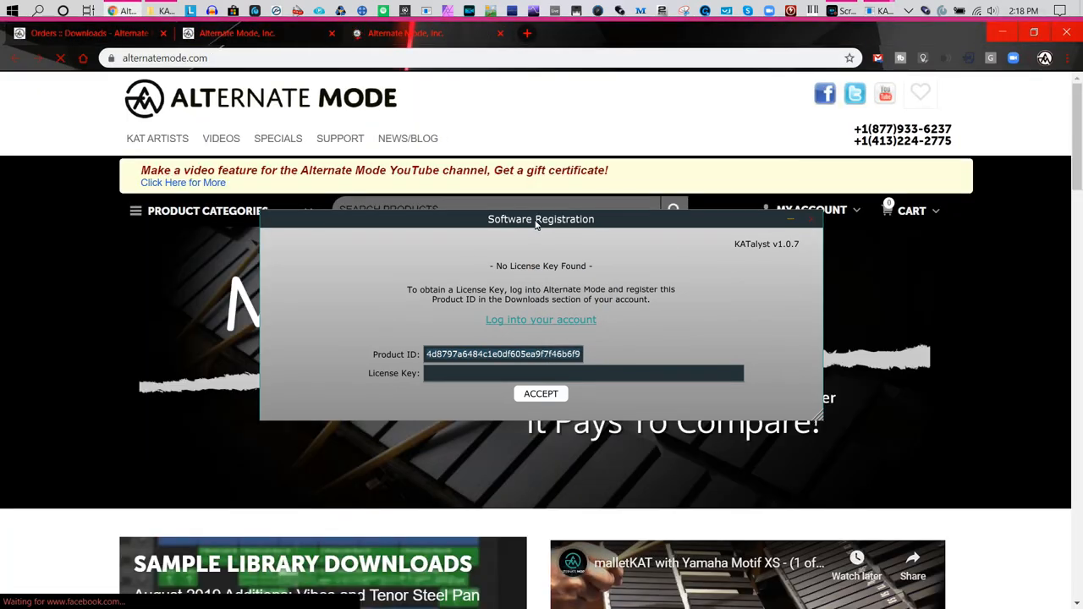
# Step: Move the registration dialog aside and open the account Downloads page
pyautogui.moveTo(541, 219); pyautogui.dragTo(545, 295)
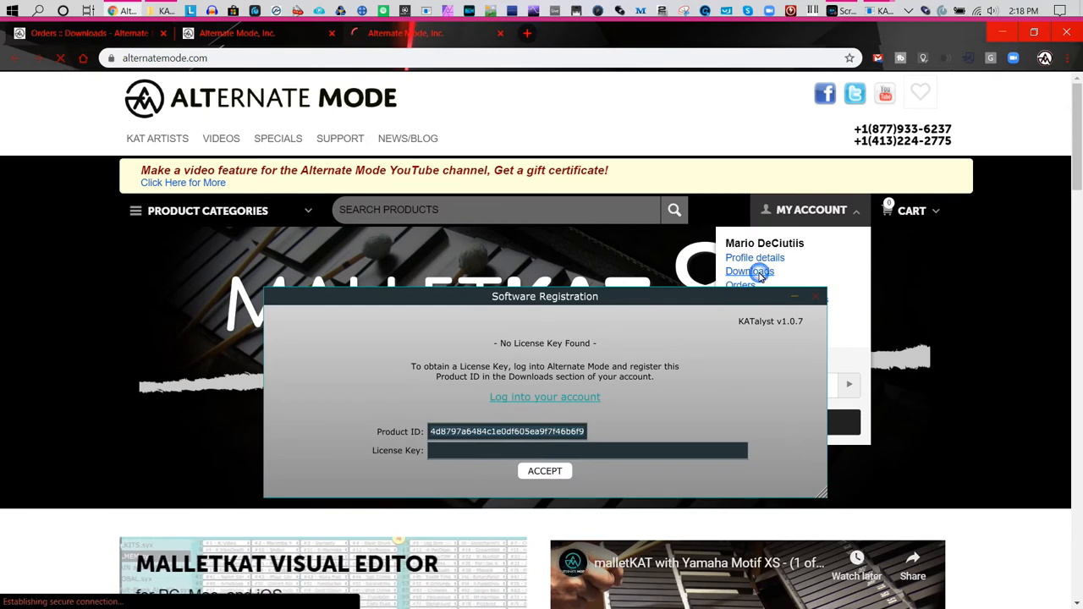
pyautogui.click(748, 271)
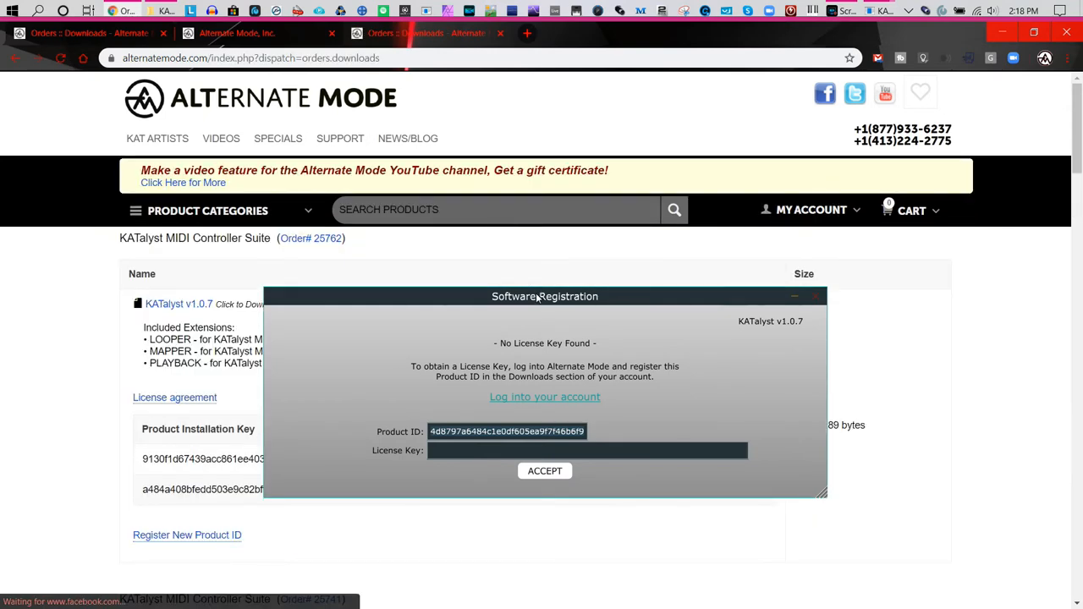
pyautogui.moveTo(544, 297); pyautogui.dragTo(552, 143)
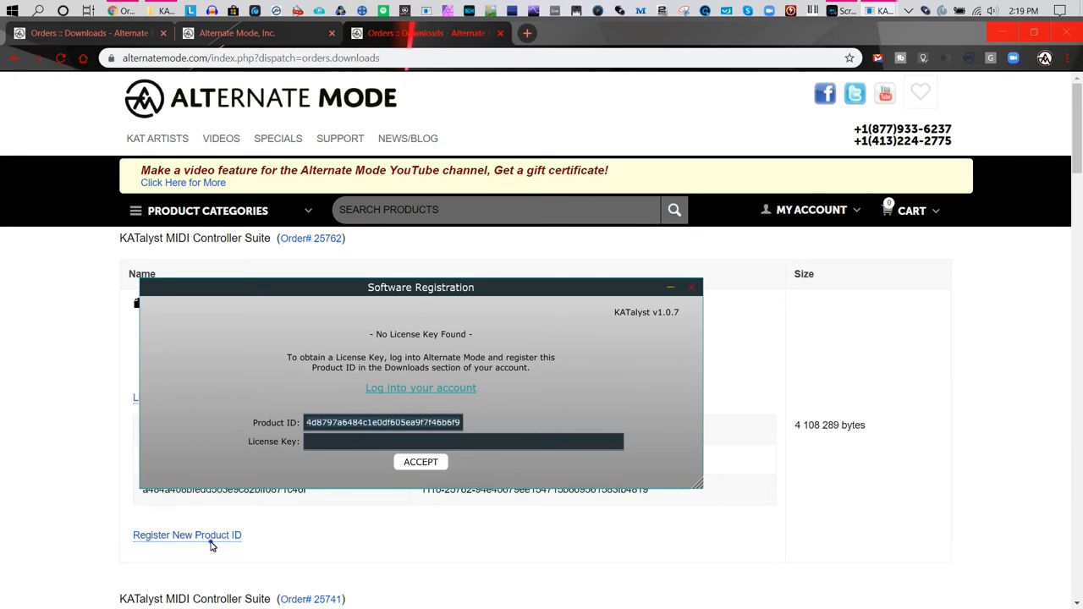
# Step: Reveal the Register New Installation ID form under the KATalyst order
pyautogui.click(187, 535)
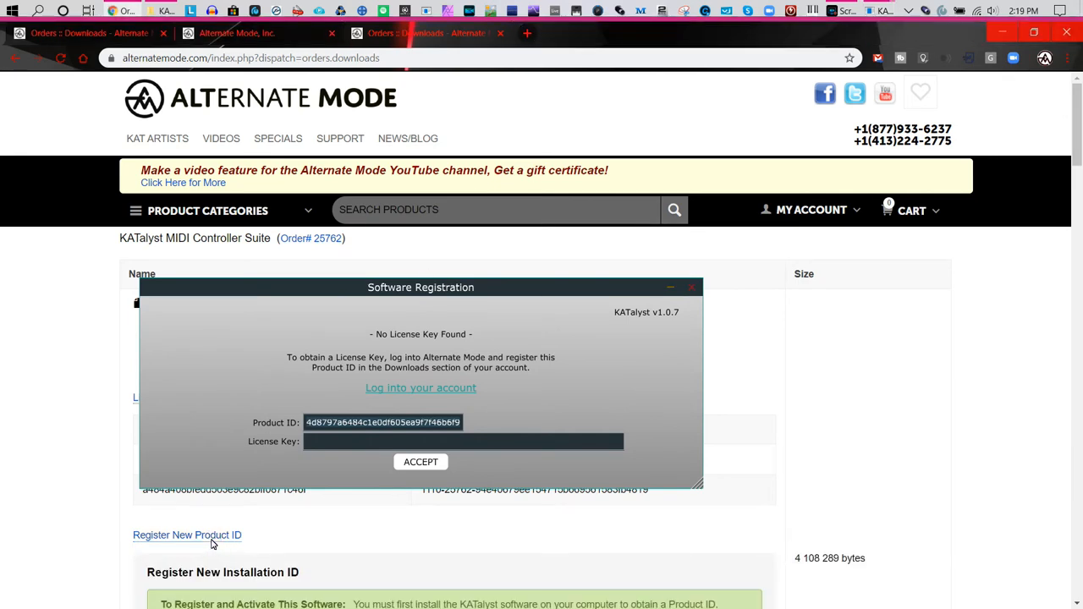
pyautogui.scroll(-3)
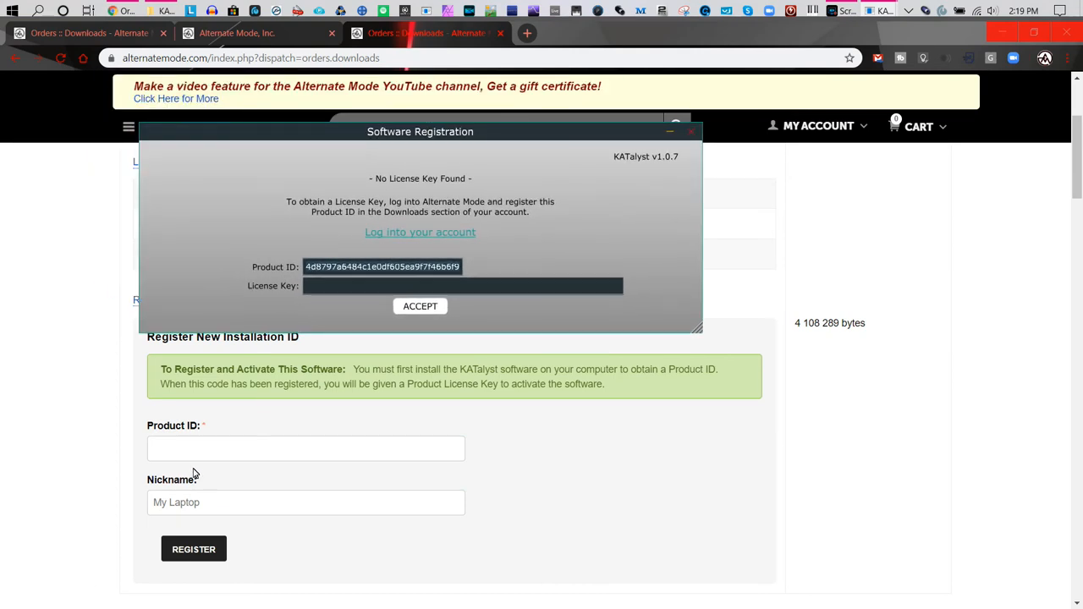
pyautogui.moveTo(210, 454)
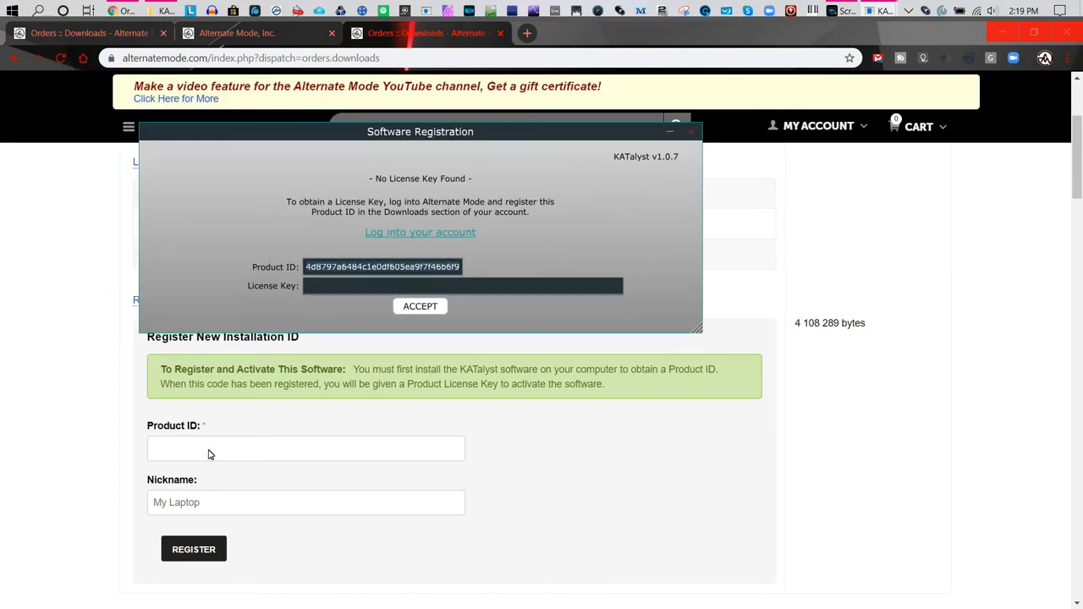
pyautogui.moveTo(414, 515)
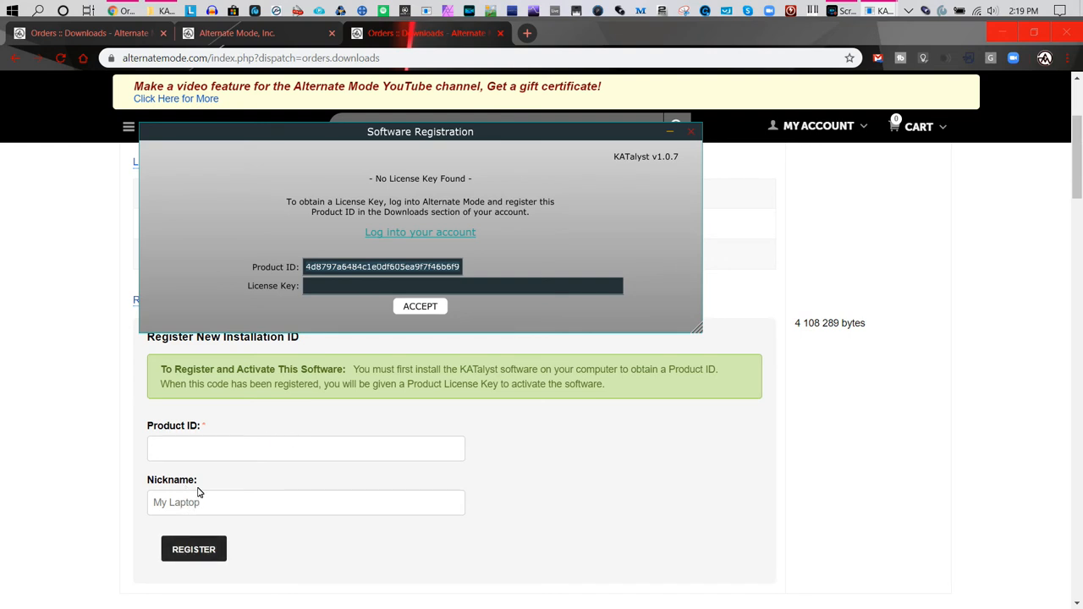
pyautogui.moveTo(487, 116)
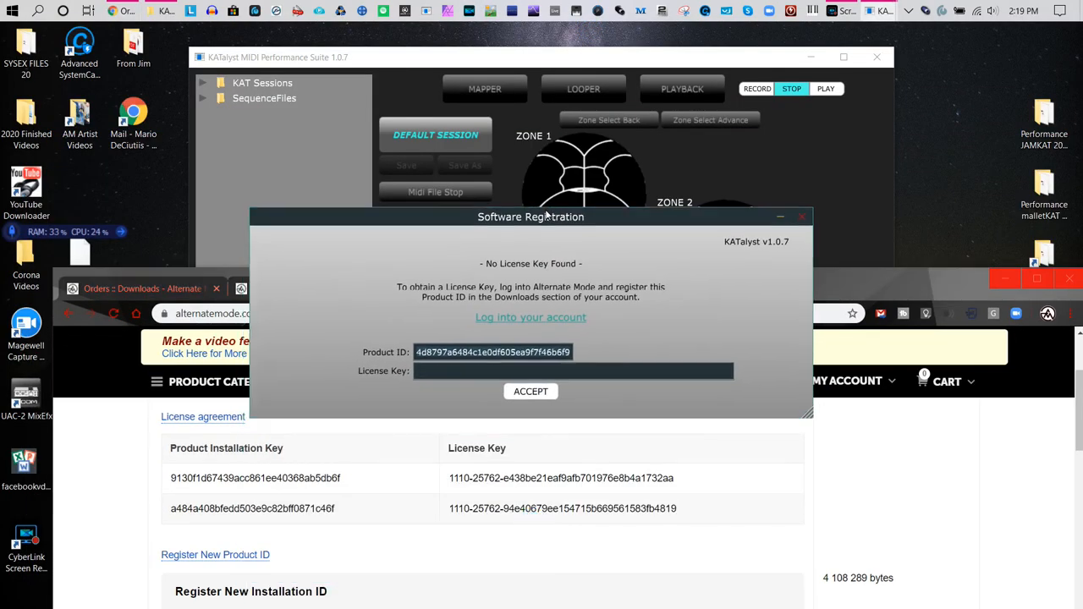
# Step: Nudge the Software Registration dialog slightly into position
pyautogui.moveTo(530, 216); pyautogui.dragTo(517, 226)
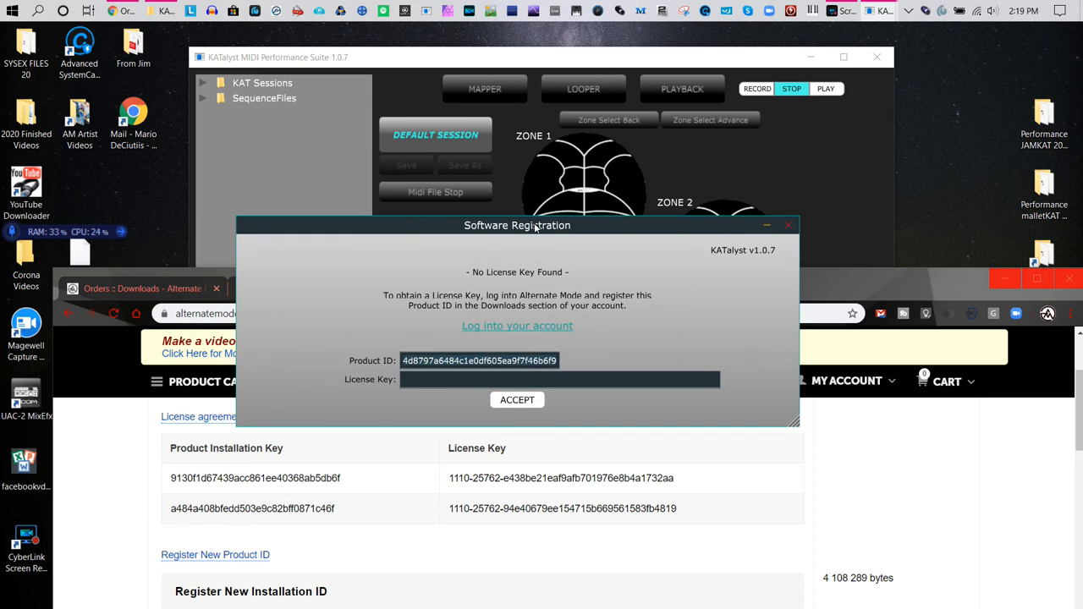
pyautogui.moveTo(616, 318)
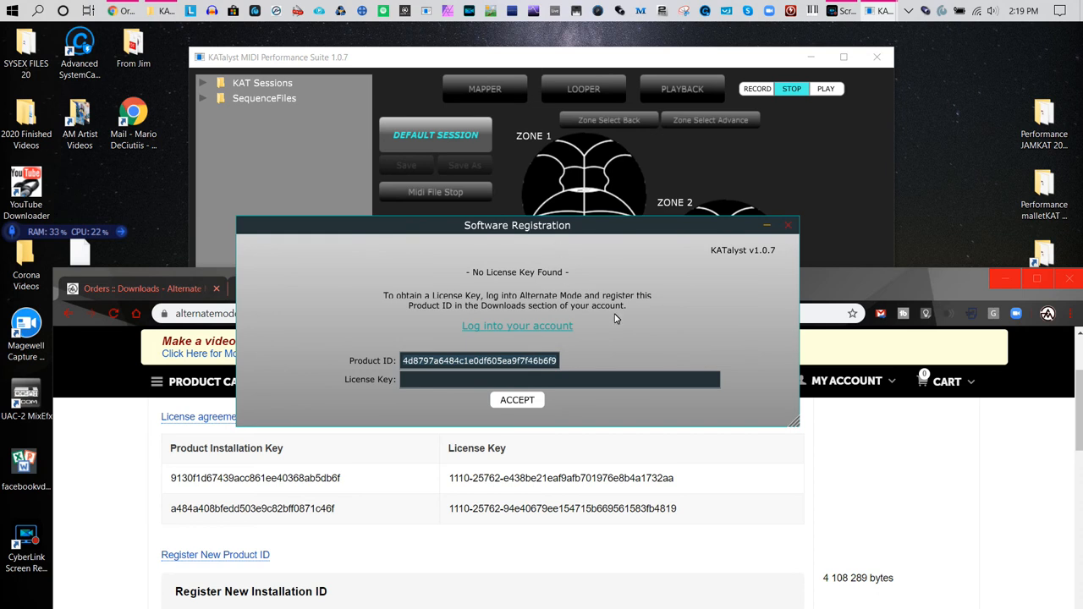